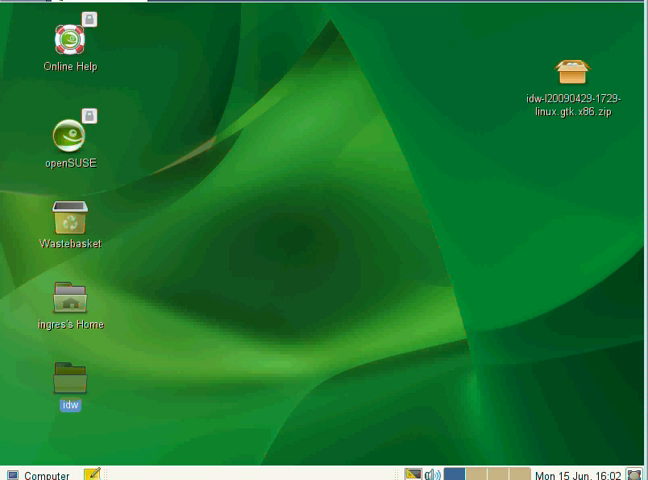
mouse_move(74, 384)
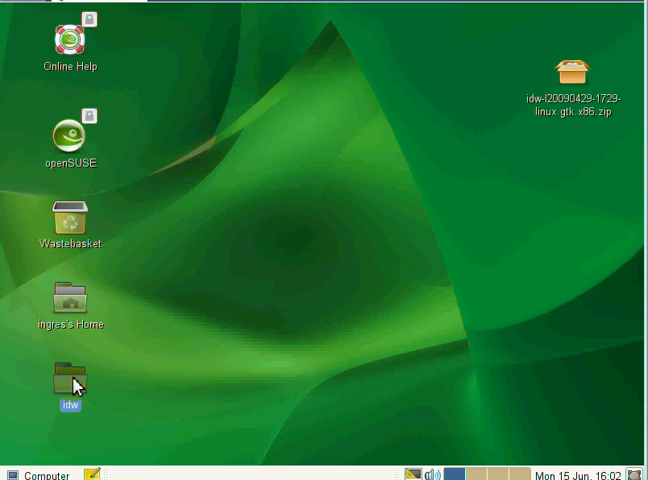
- Launch Ingres Database Workbench via idw-bin inside the desktop idw folder
double_click(68, 380)
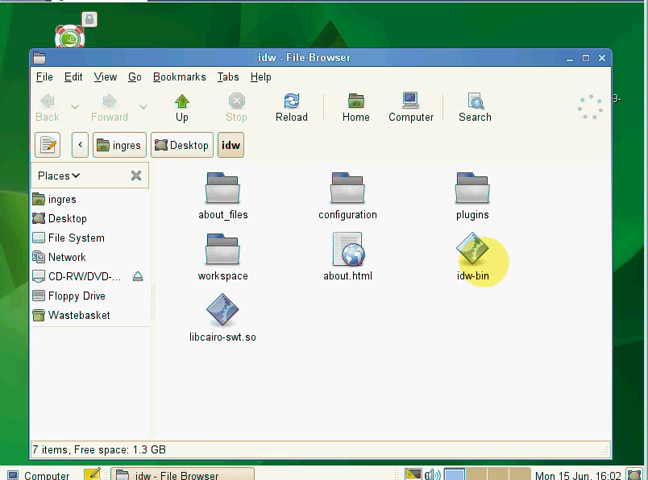
double_click(476, 252)
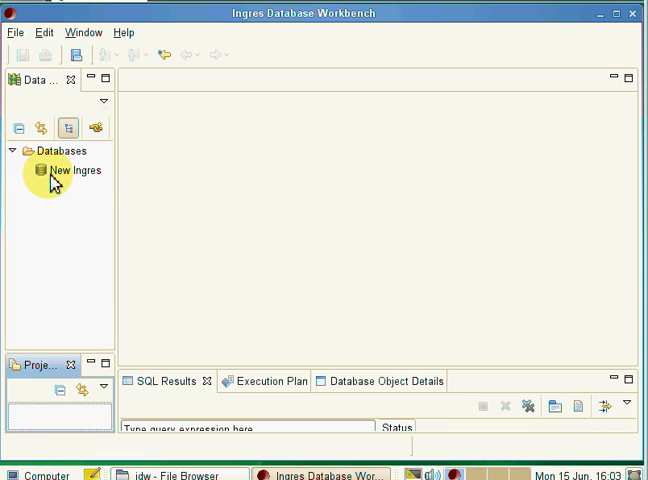
- Connect to New Ingres and expand demodb's ingres schema to its Tables list
click(76, 170)
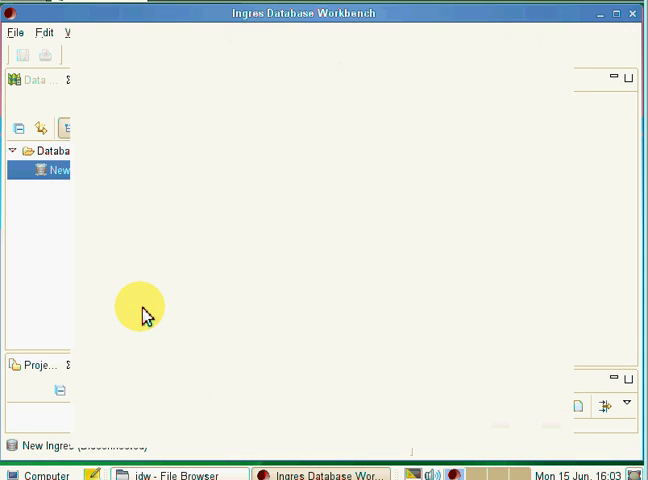
double_click(60, 170)
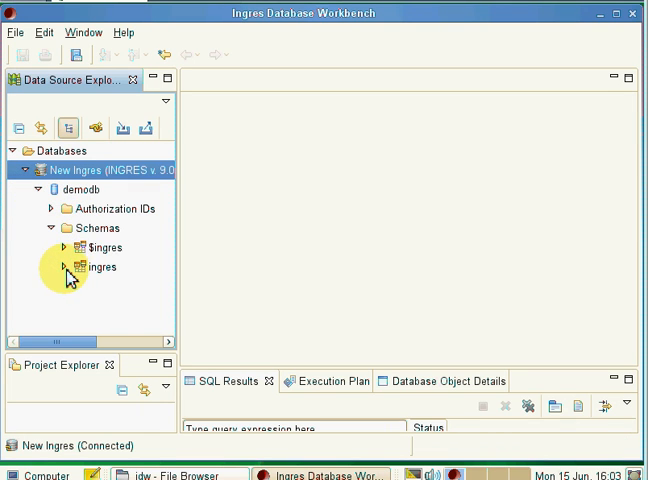
click(64, 268)
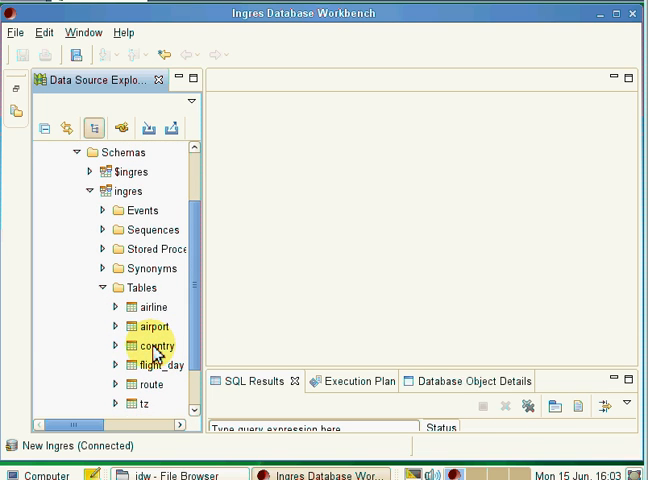
- Generate a SELECT of ct_code, ct_id, ct_name from country and execute it for 18 records
right_click(150, 344)
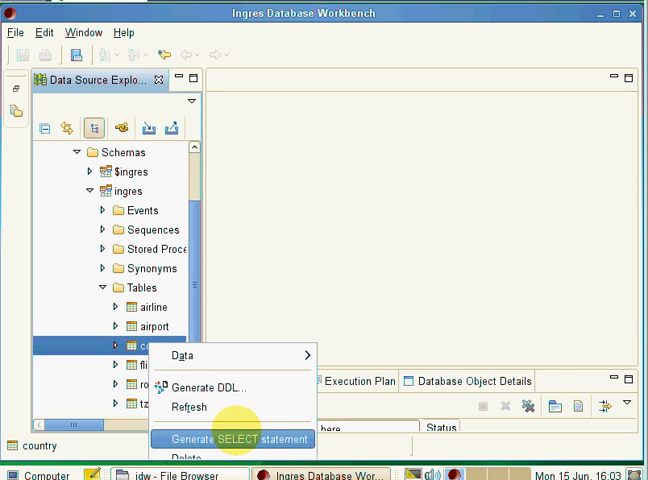
click(236, 440)
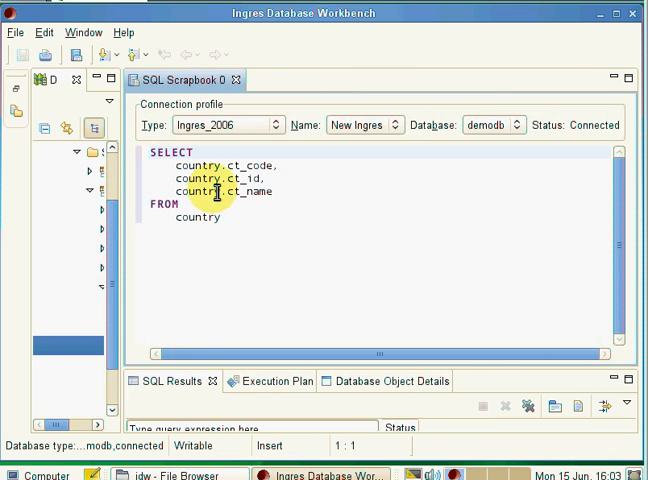
right_click(214, 192)
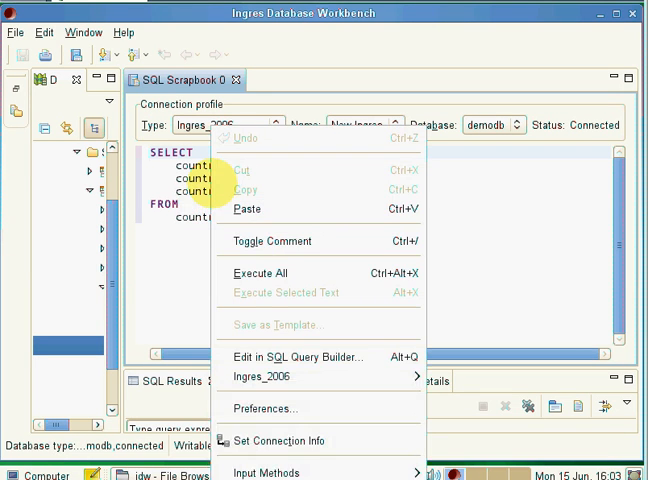
mouse_move(260, 272)
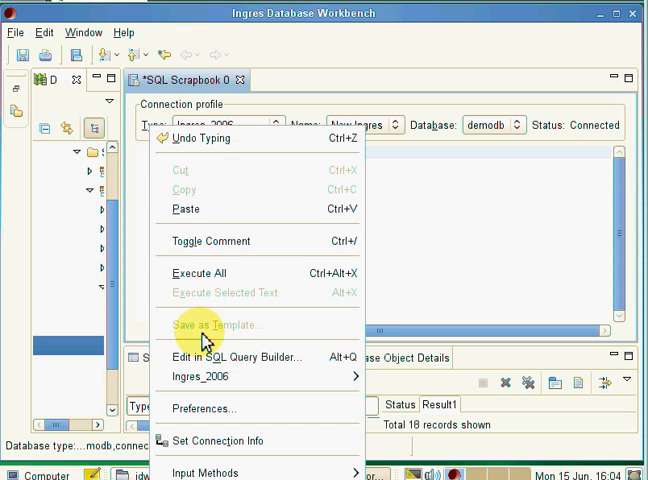
mouse_move(222, 356)
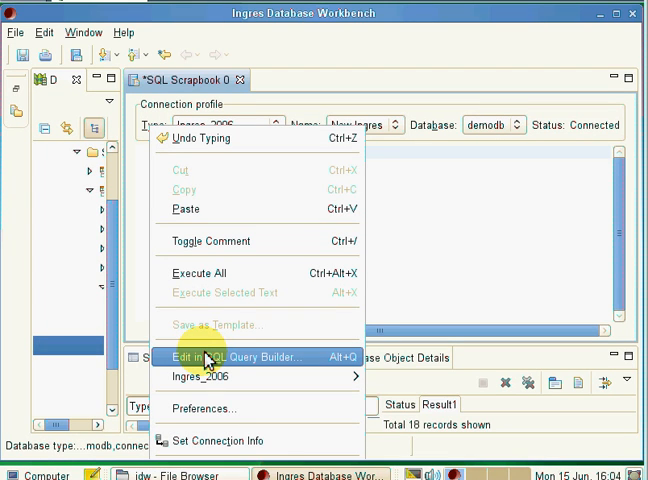
- Edit the query in SQL Query Builder and add ingres.country, giving SELECT * FROM ingres.country
click(230, 356)
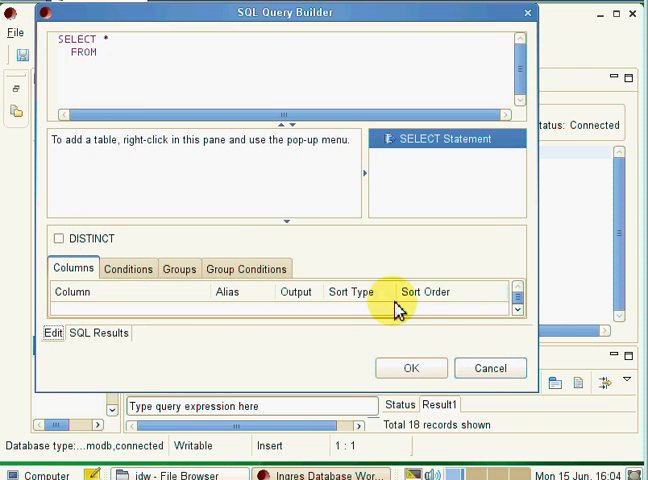
mouse_move(544, 398)
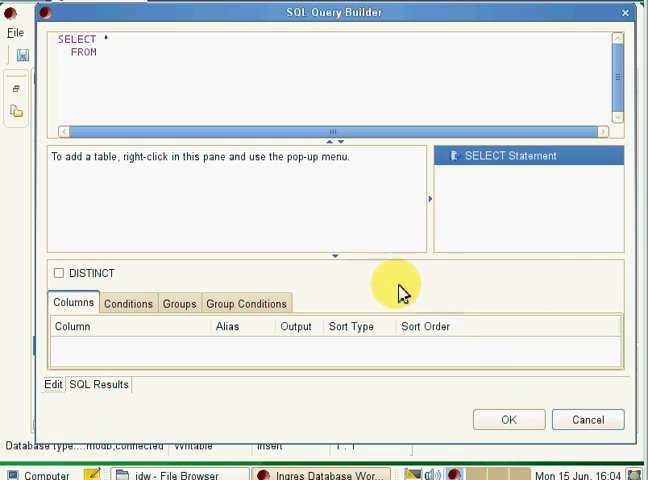
mouse_move(196, 170)
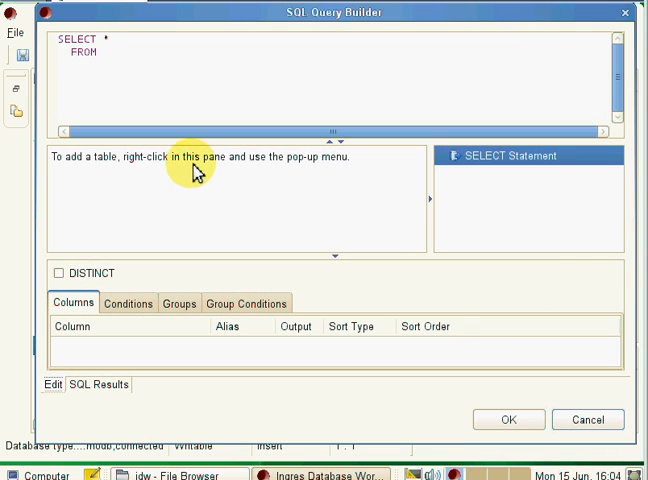
right_click(196, 170)
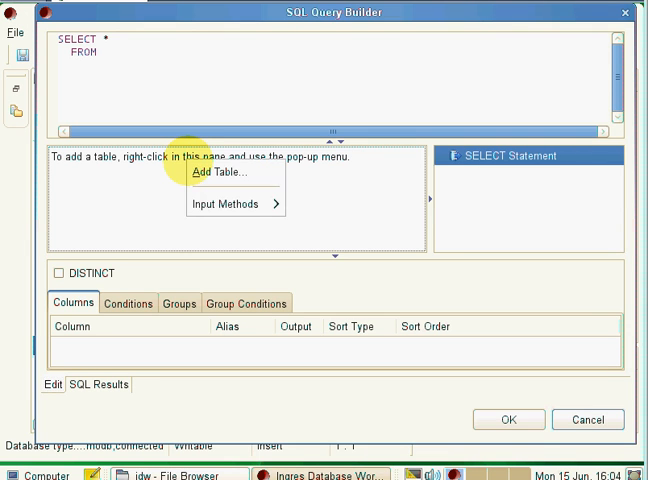
click(220, 172)
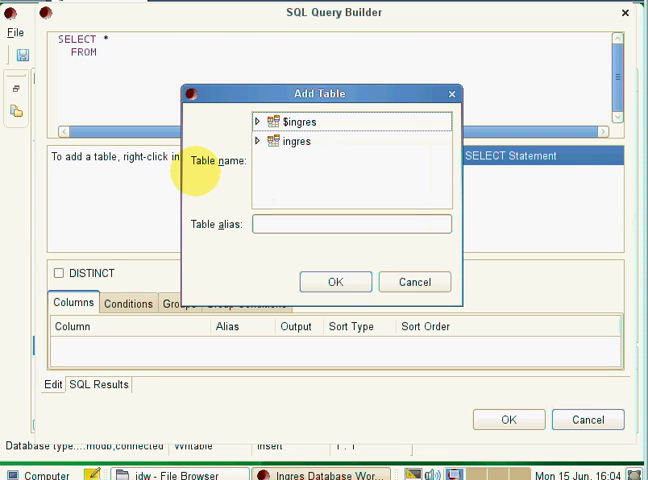
click(264, 140)
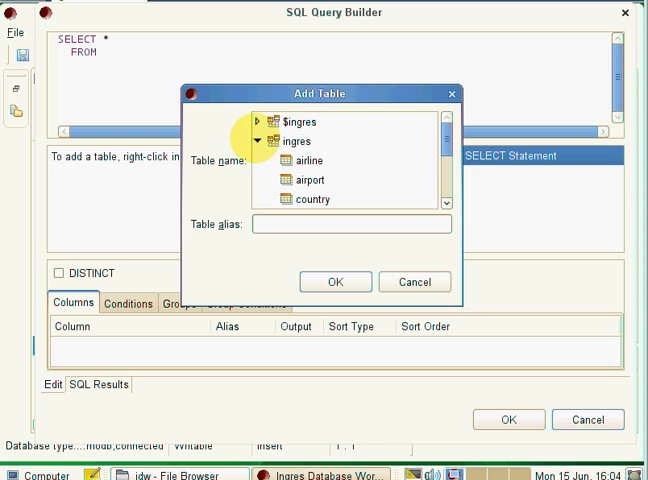
click(312, 200)
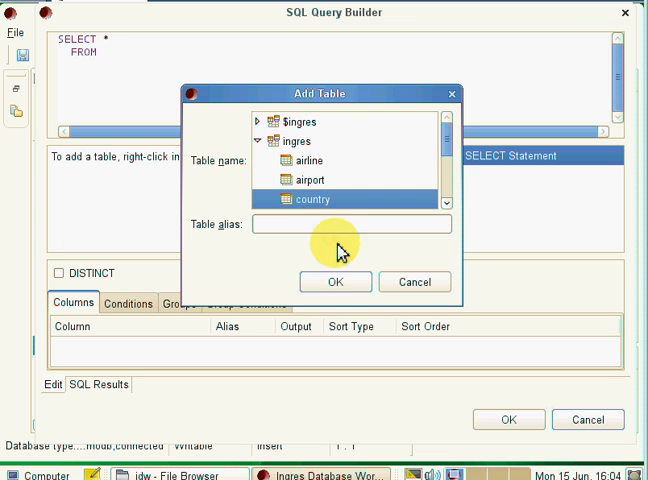
click(336, 280)
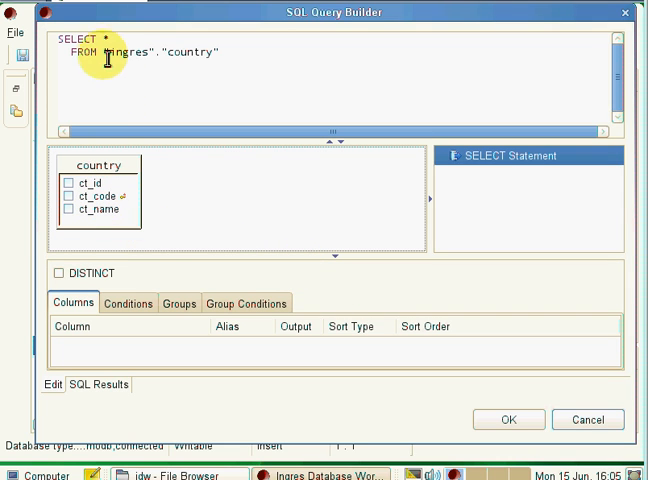
mouse_move(176, 54)
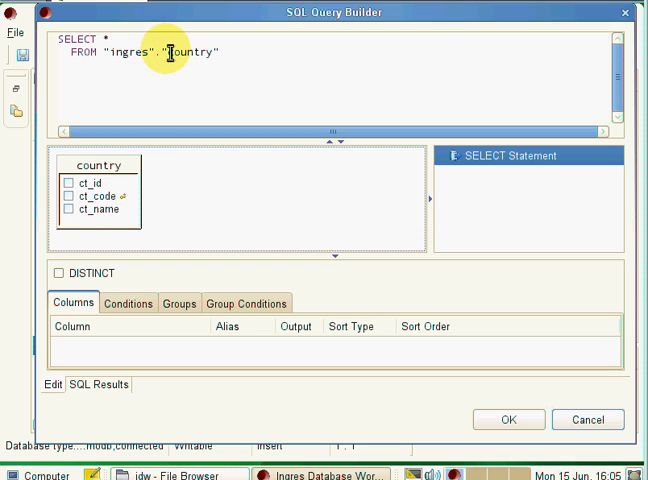
mouse_move(158, 172)
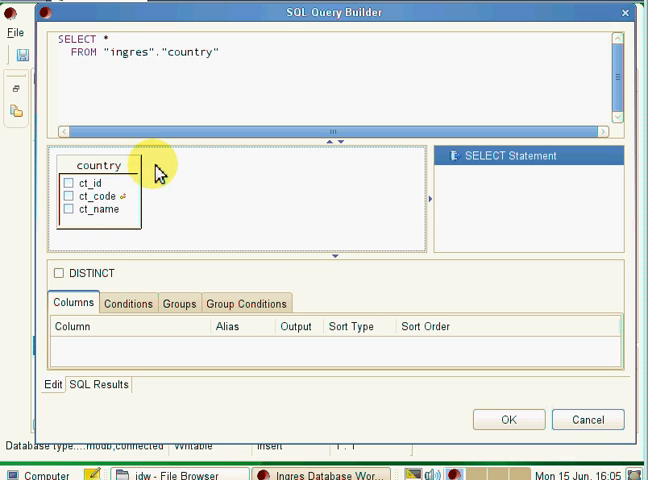
mouse_move(230, 238)
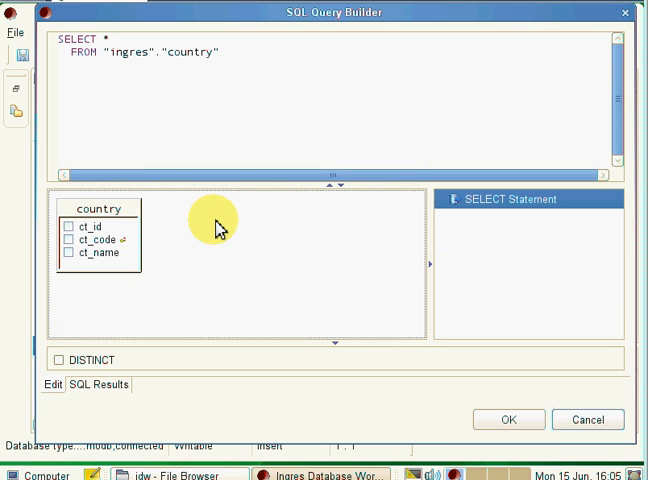
- Add ingres.airport as a second table, making the query FROM ingres.country, ingres.airport
right_click(220, 224)
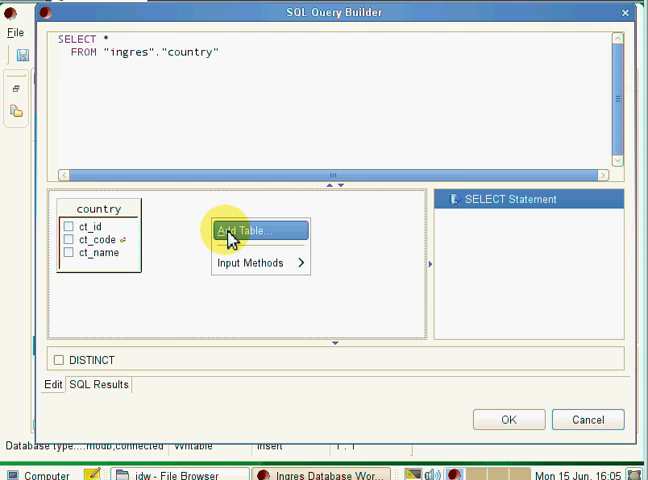
click(244, 232)
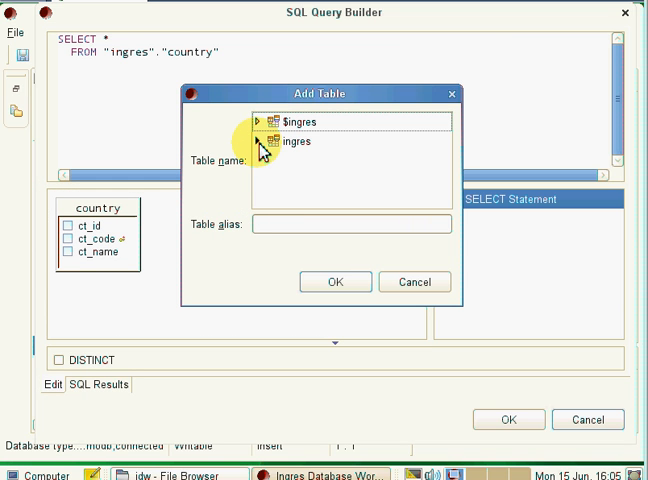
click(272, 140)
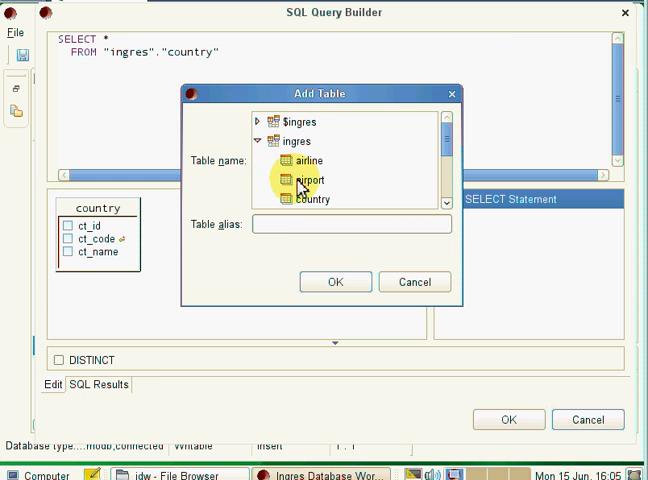
click(310, 180)
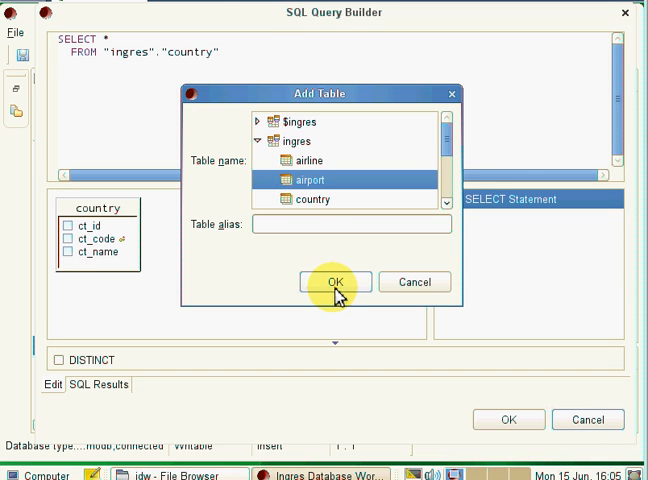
click(336, 280)
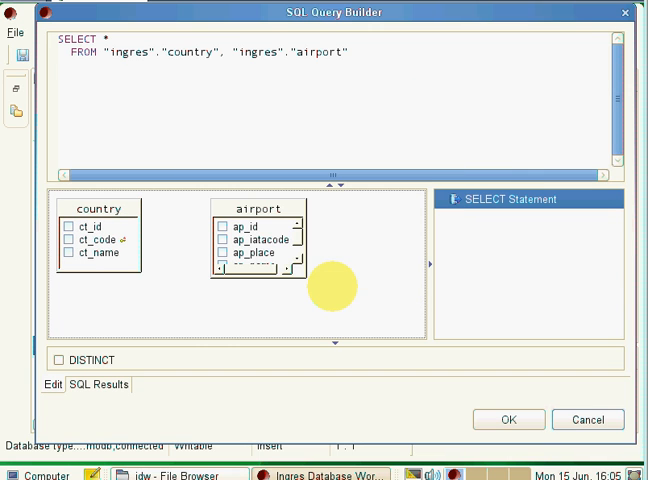
mouse_move(244, 216)
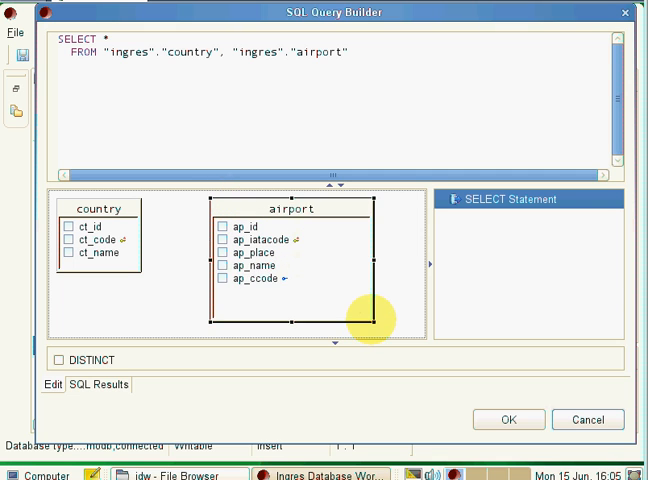
mouse_move(180, 246)
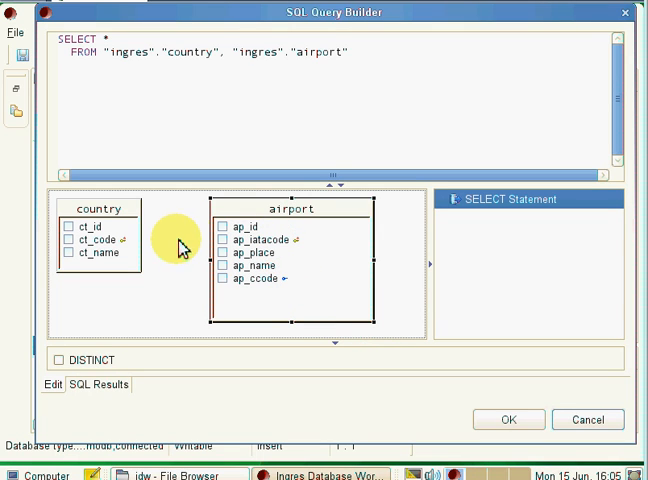
mouse_move(130, 250)
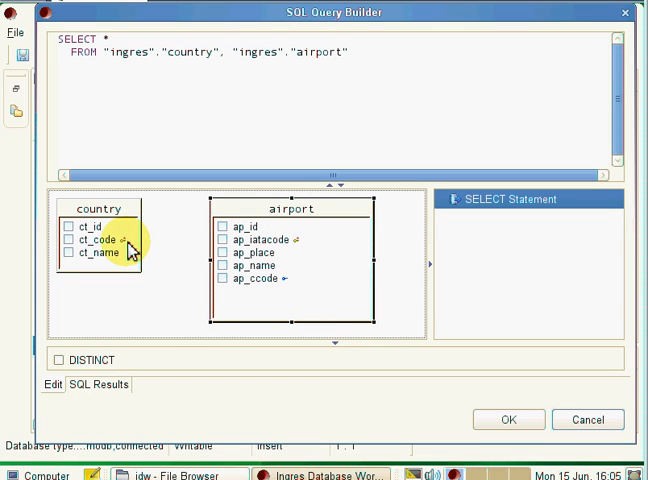
mouse_move(130, 252)
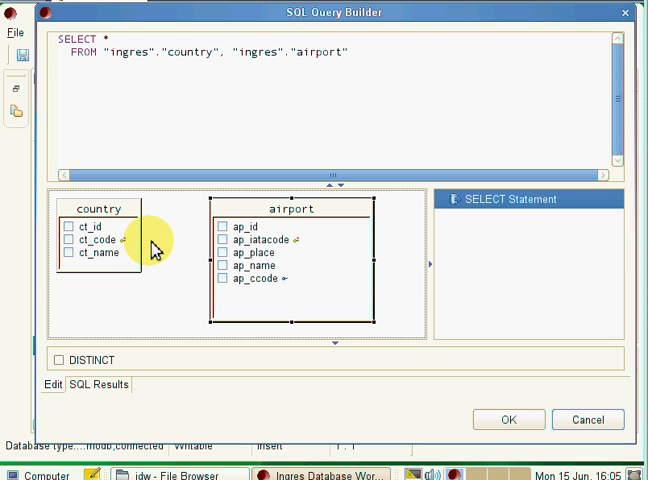
mouse_move(192, 246)
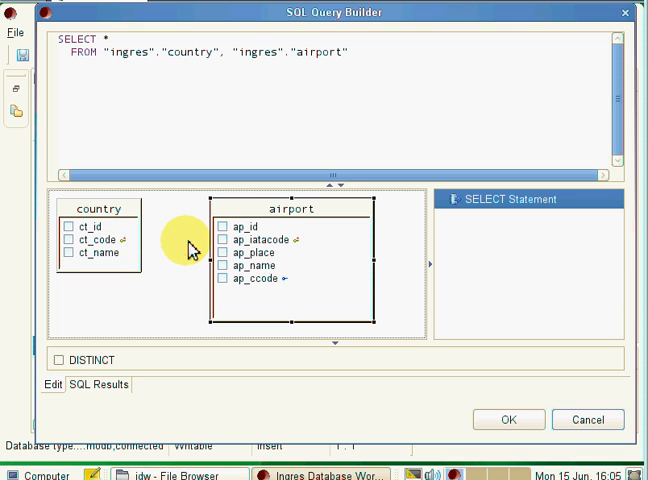
mouse_move(276, 250)
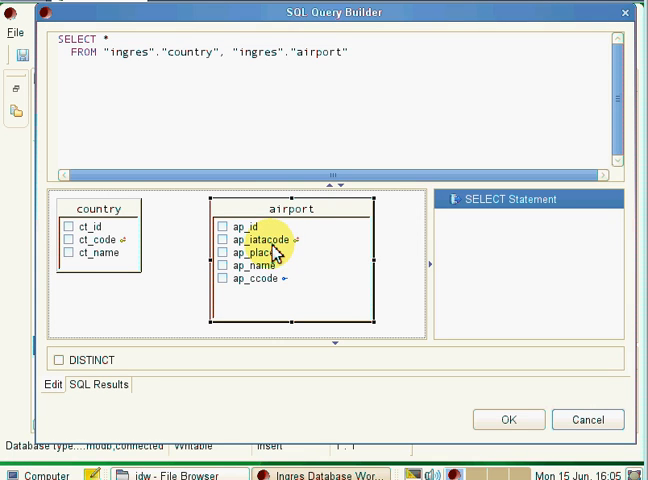
mouse_move(280, 292)
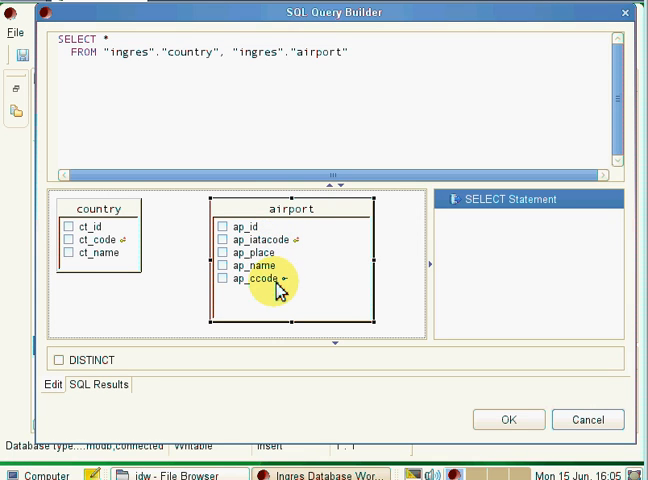
mouse_move(168, 276)
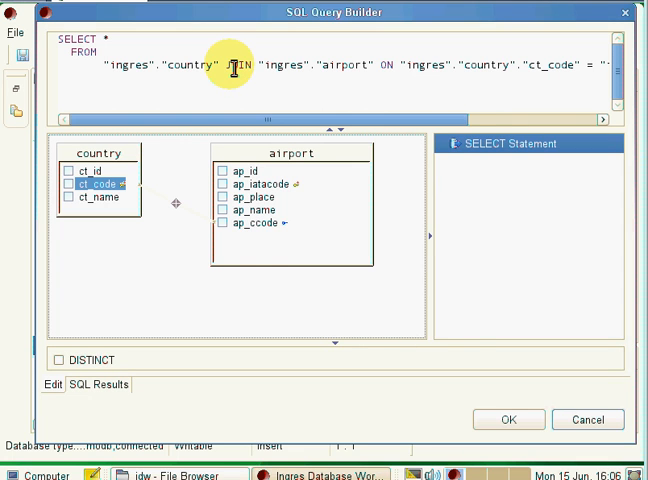
- Change the country–airport join on ct_code = ap_ccode to a LEFT OUTER JOIN
right_click(232, 64)
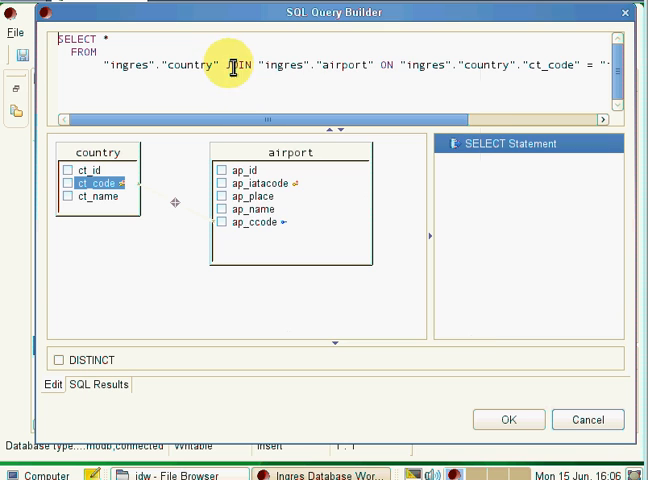
right_click(180, 210)
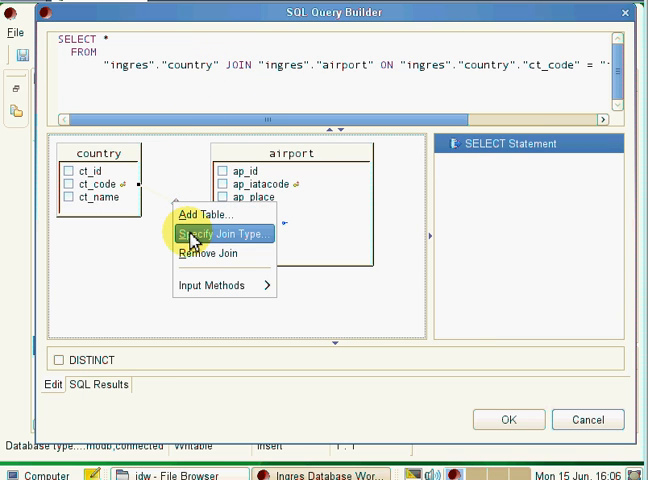
click(226, 234)
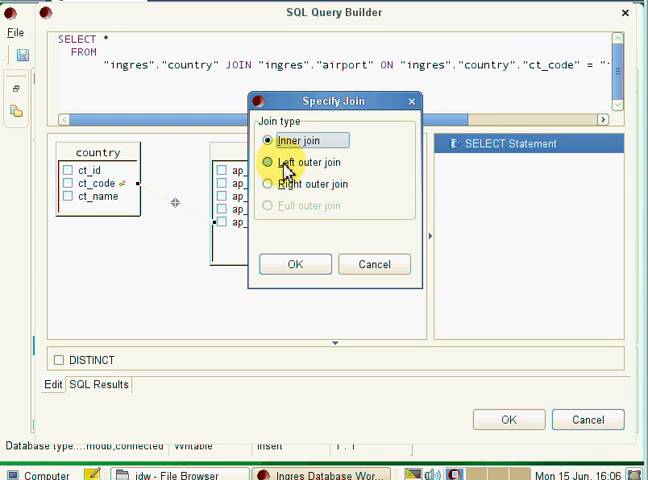
click(268, 162)
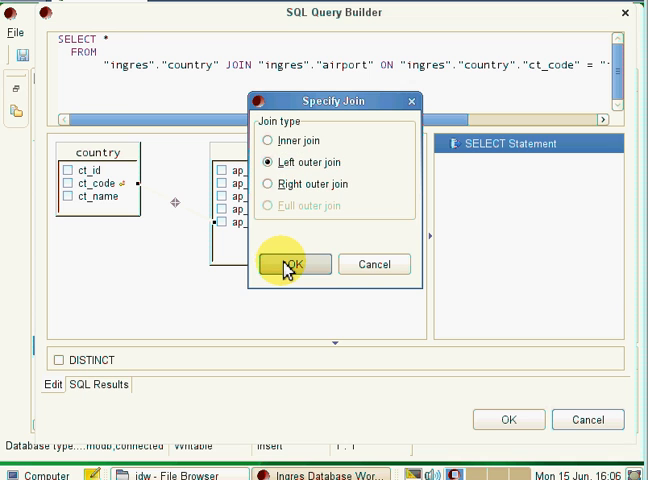
click(288, 264)
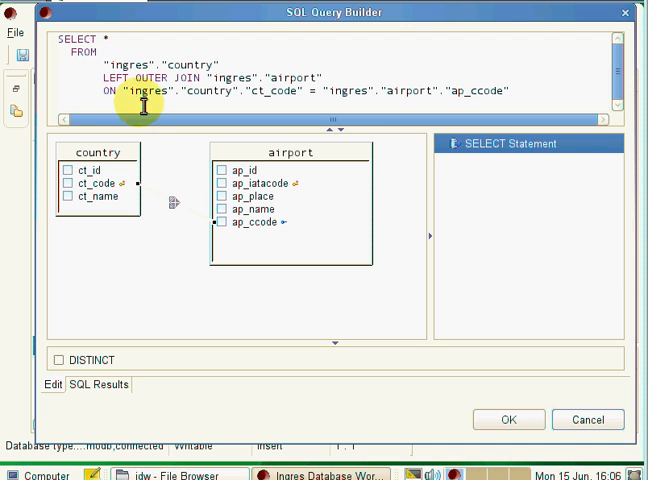
- Run the LEFT OUTER JOIN query and browse its 57 country and airport records
right_click(140, 100)
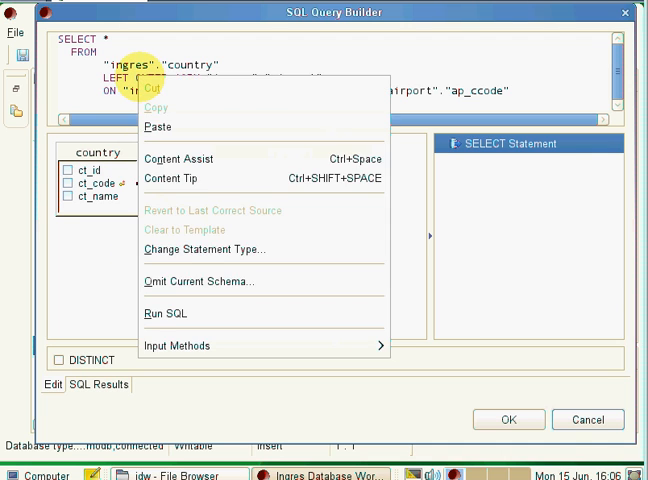
mouse_move(240, 324)
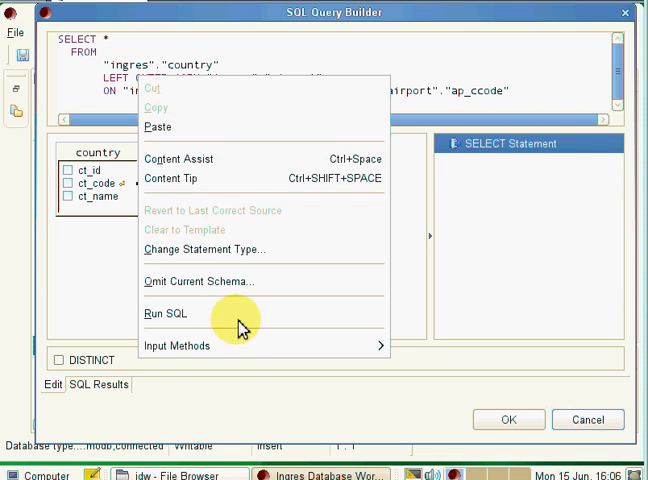
click(166, 312)
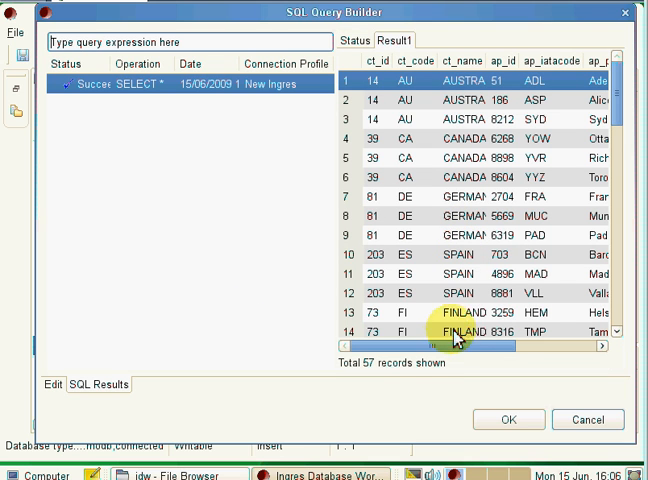
mouse_move(562, 272)
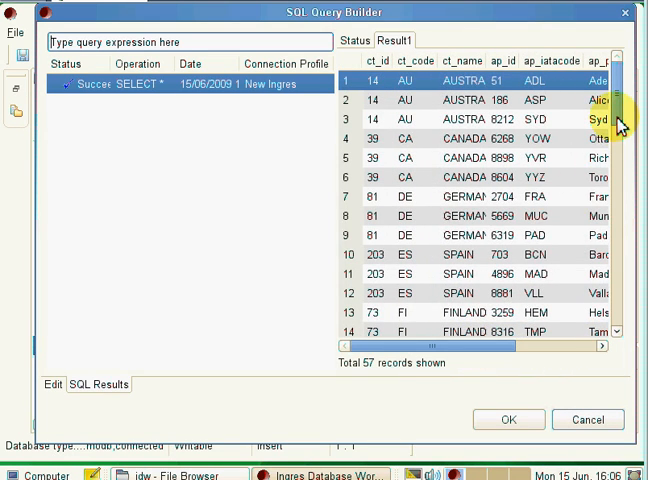
scroll(down, 3)
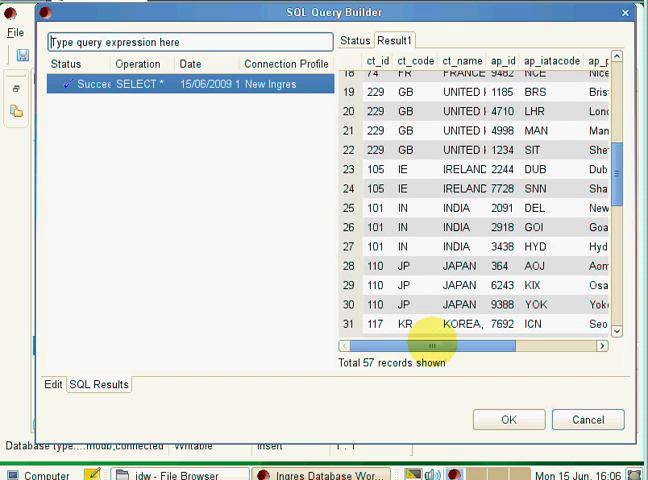
drag(432, 346, 520, 346)
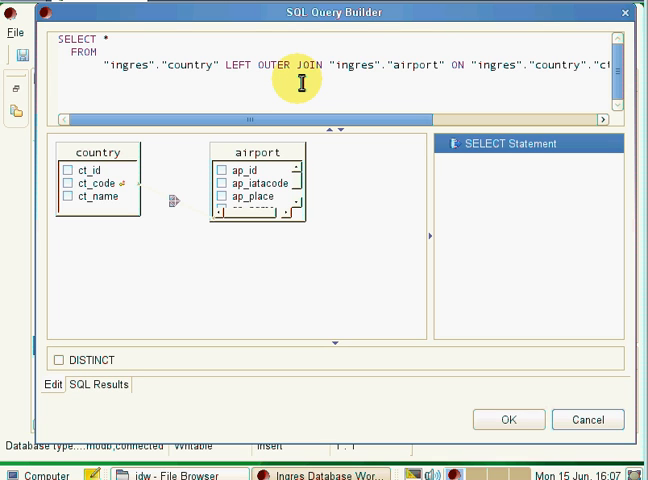
- Add the filter WHERE airport.ap_iatacode LIKE 'S%' to the join query
text(WHERE)
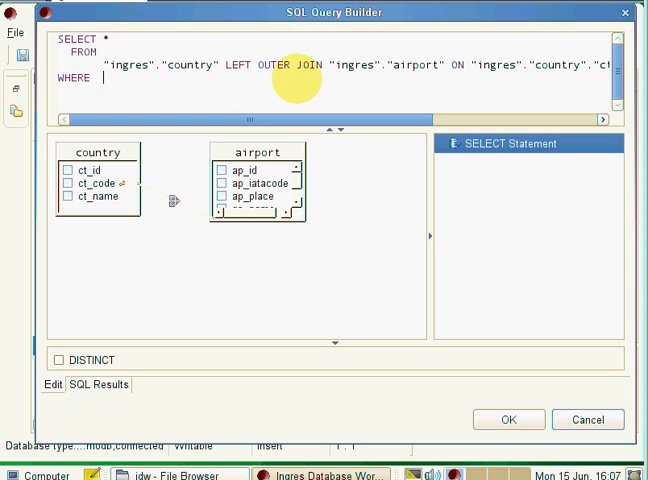
text(airport.)
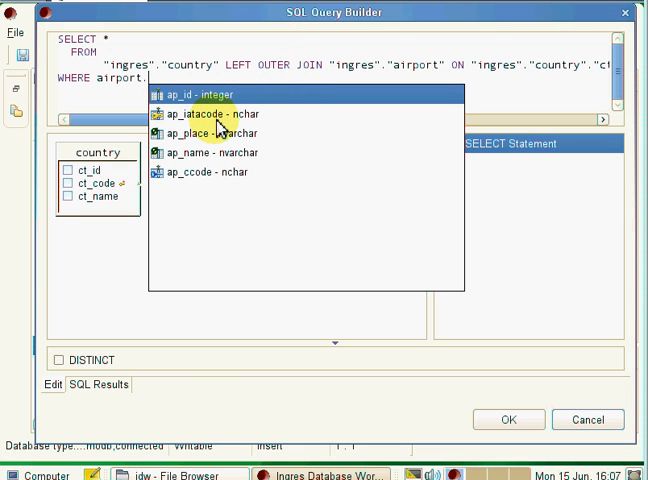
click(220, 114)
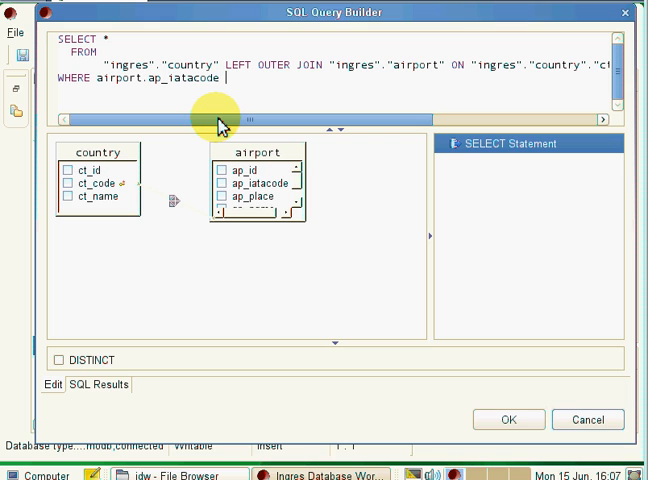
text(LIKE)
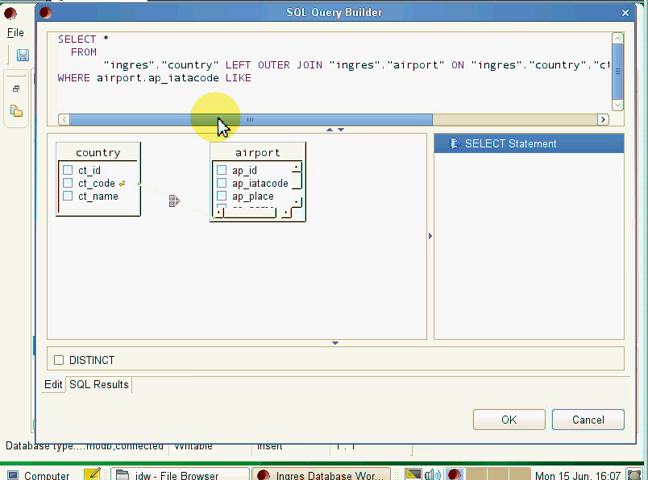
text('S)
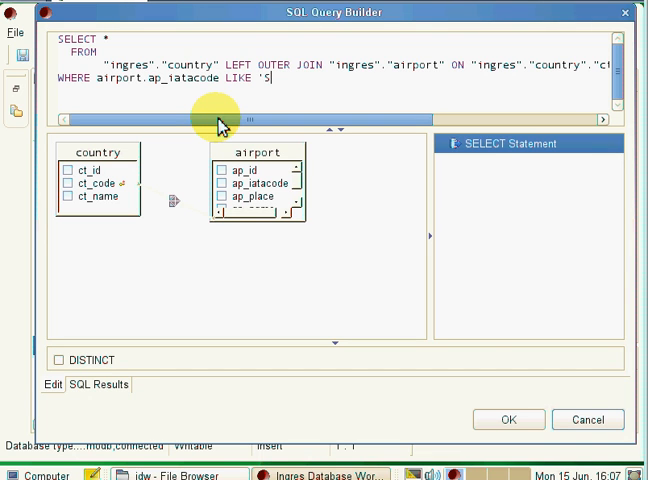
text(%)
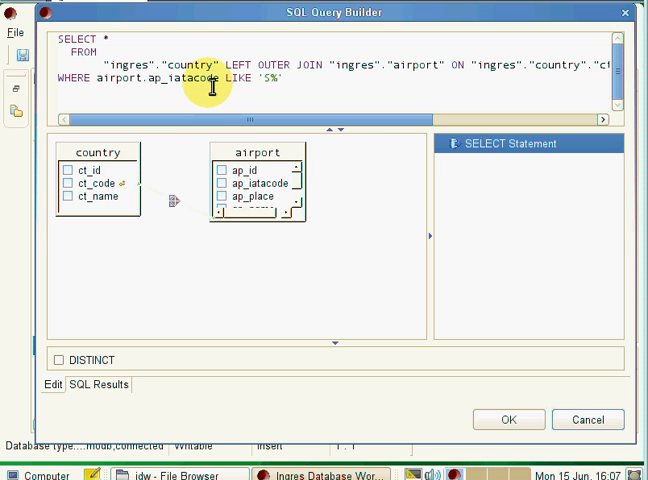
- Run the filtered query returning 6 airports, and select the Shannon row
right_click(204, 84)
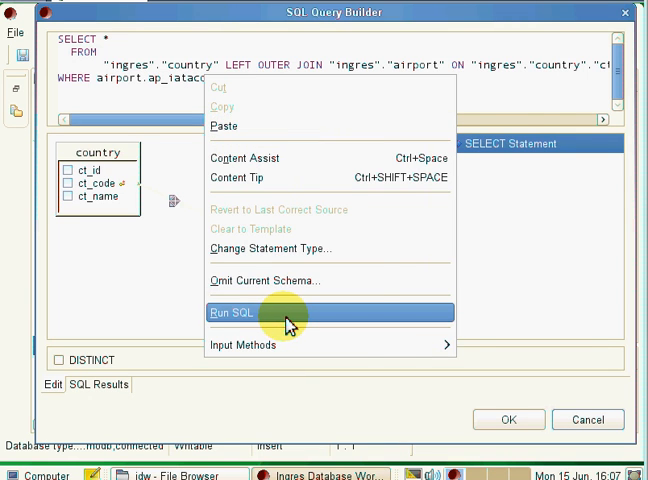
click(232, 312)
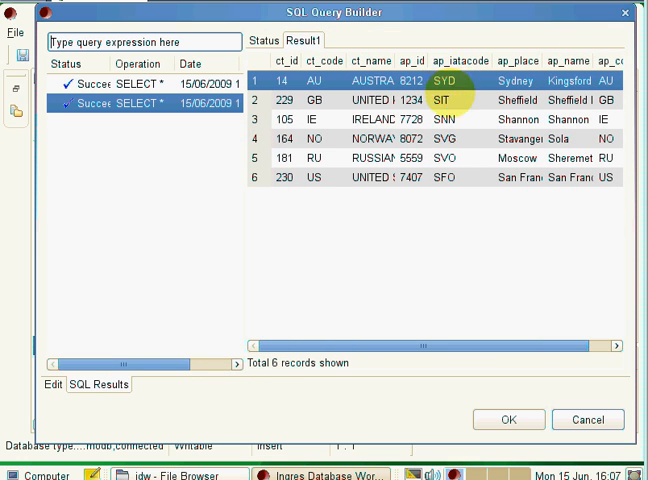
click(450, 104)
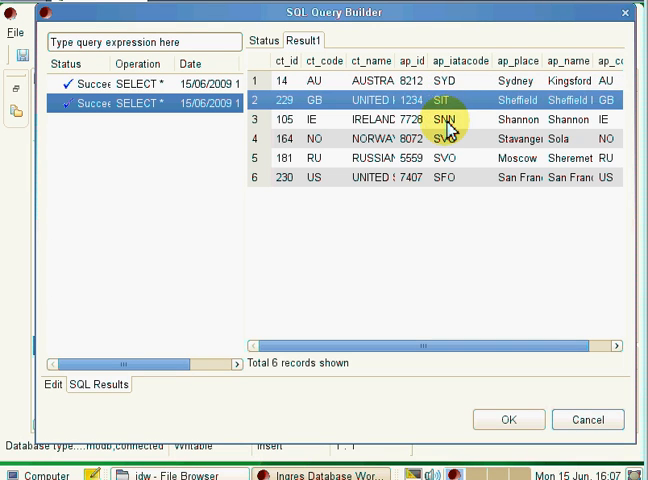